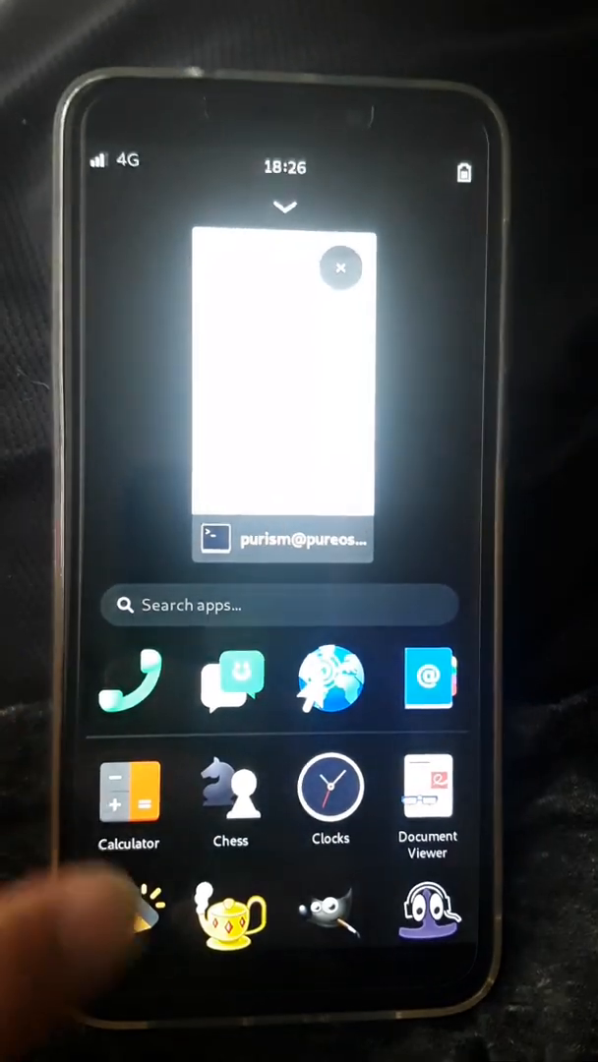
Switch from the Phosh overview back to the purism@pureos terminal showing the live capture
scroll(down, 3)
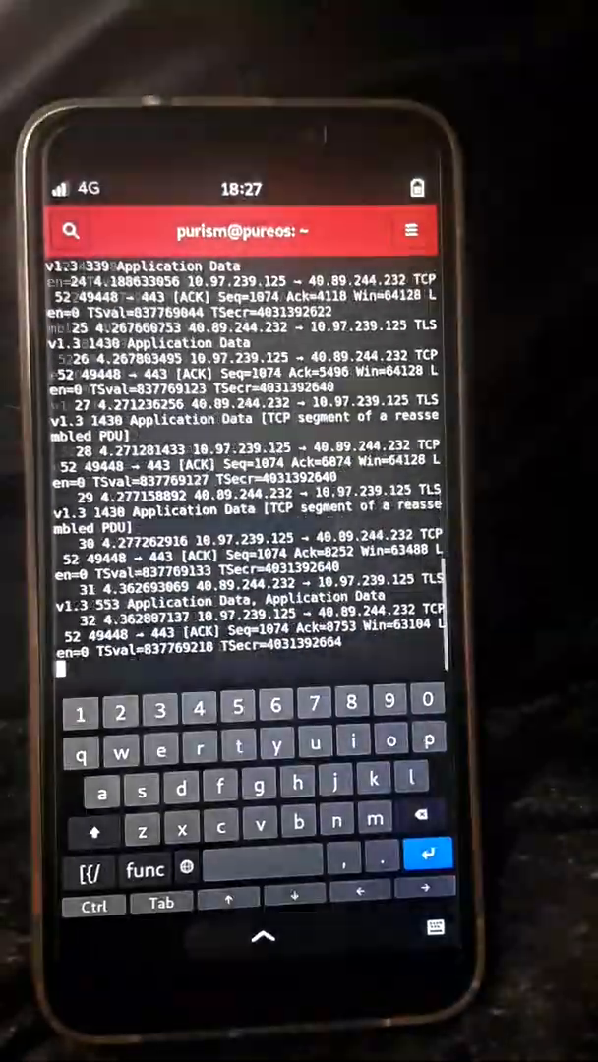
Scroll the capture to follow TCP/TLS packets between 10.97.239.125 and 40.89.244.232
scroll(down, 3)
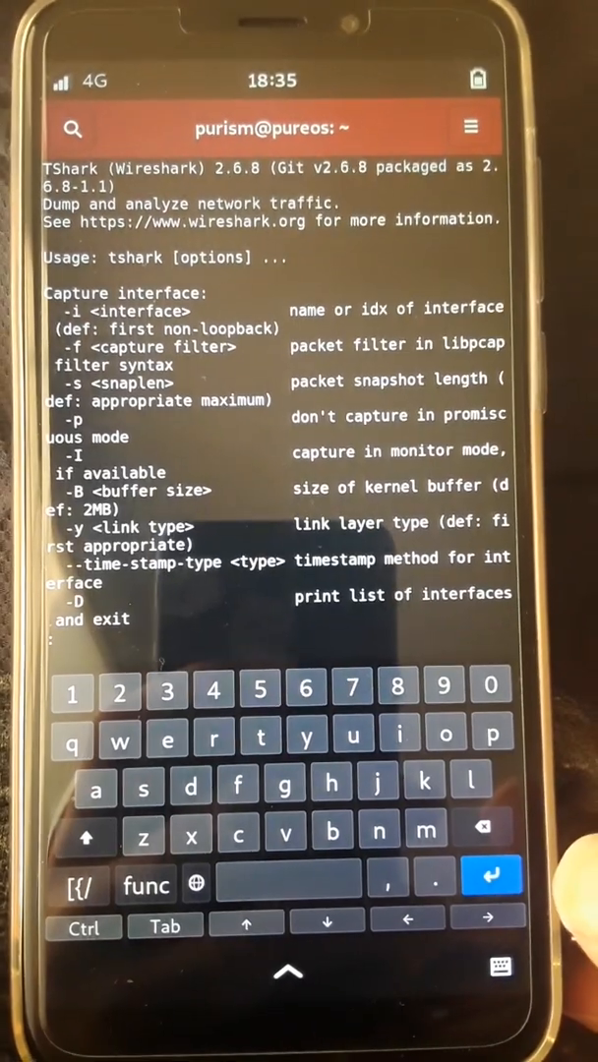
Page tshark -h in less down through the usage line and capture interface options
click(492, 876)
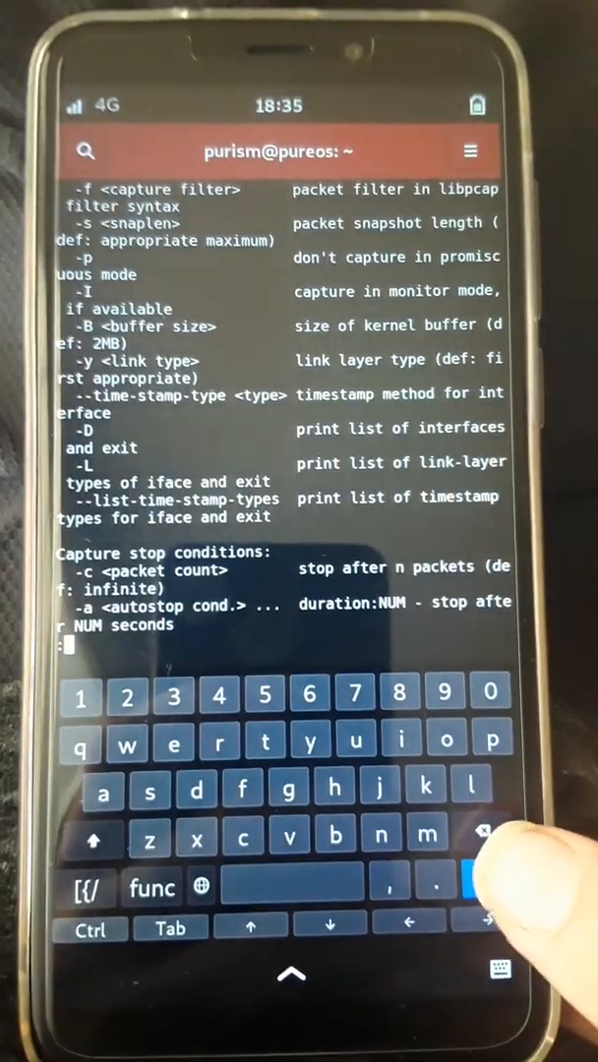
Page the help past capture stop conditions to the write-to-file and output file type options
scroll(down, 3)
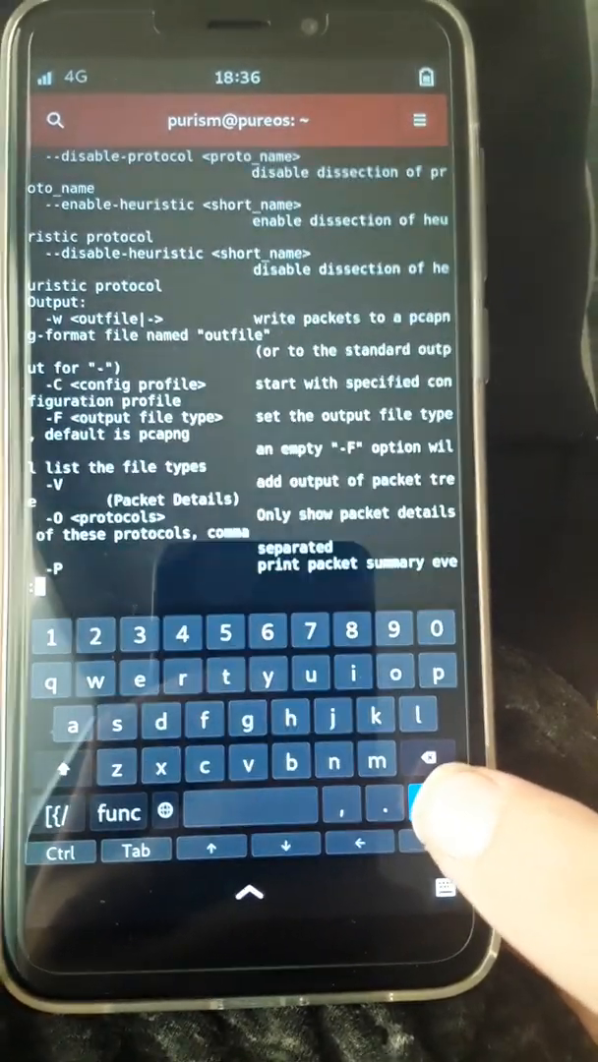
scroll(down, 3)
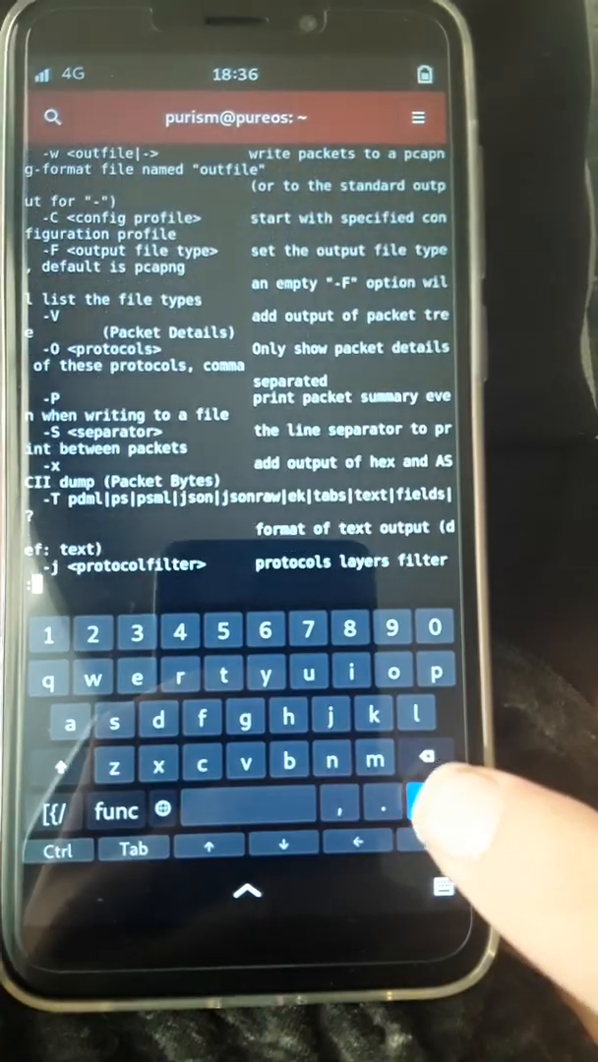